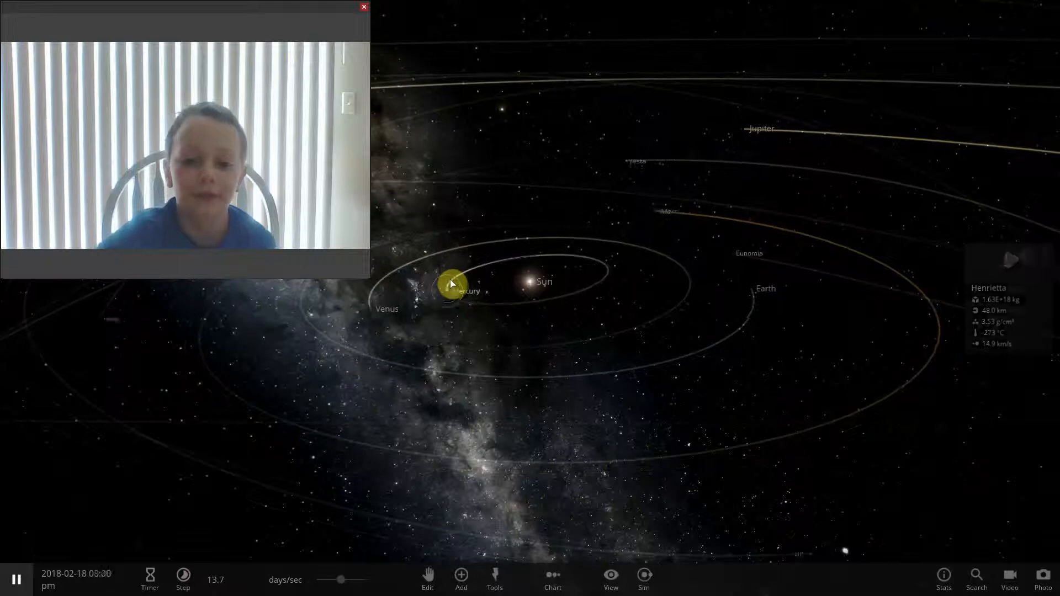
Select Mercury to bring up its properties panel
click(451, 283)
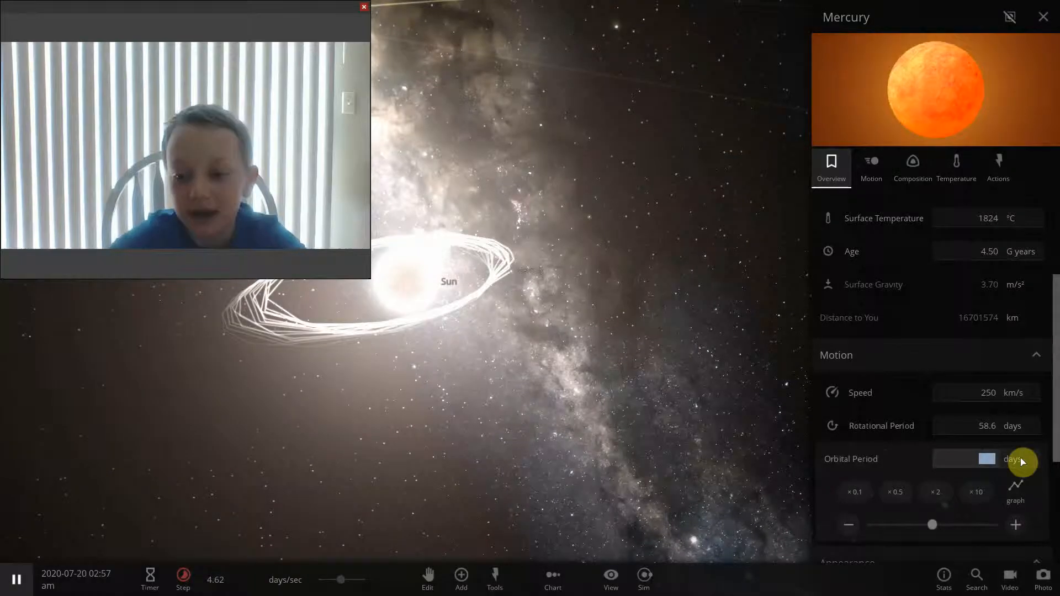
Switch Mercury's orbital period unit to hours
click(1012, 458)
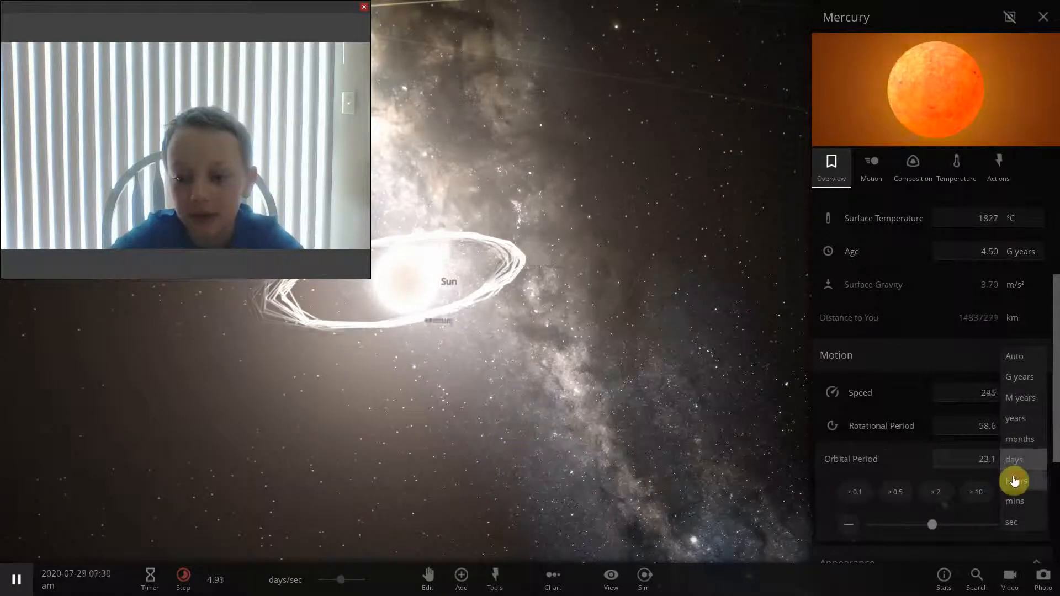
click(1014, 478)
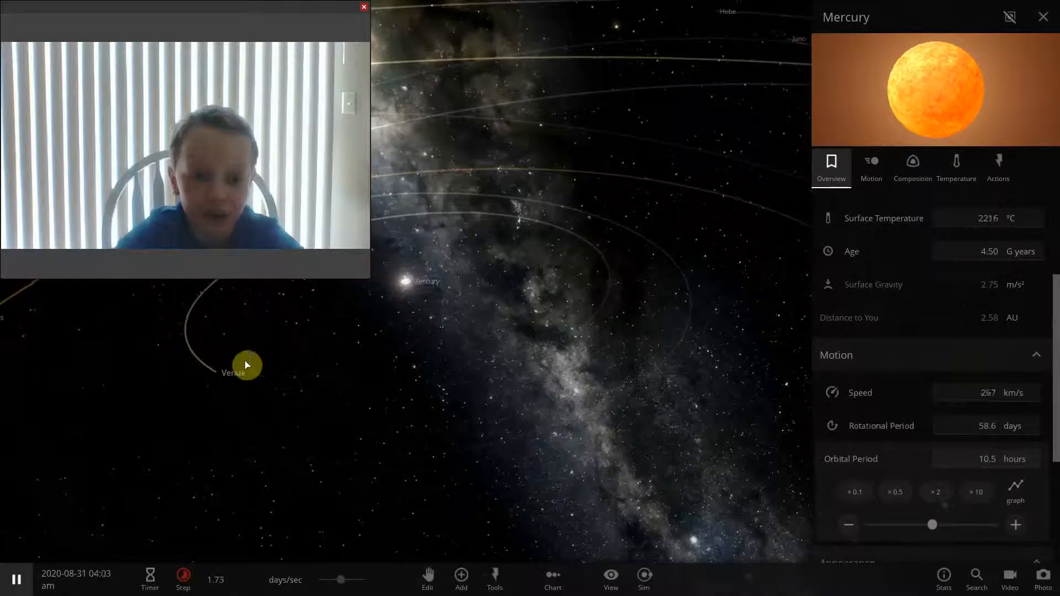
Select Venus and switch its orbital period unit to million years
click(245, 364)
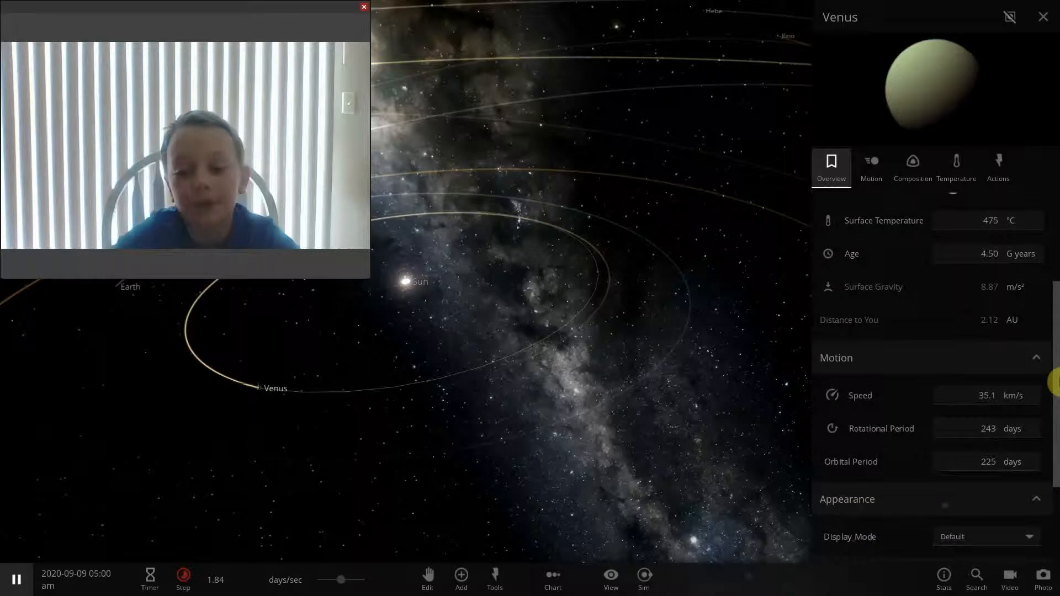
click(861, 396)
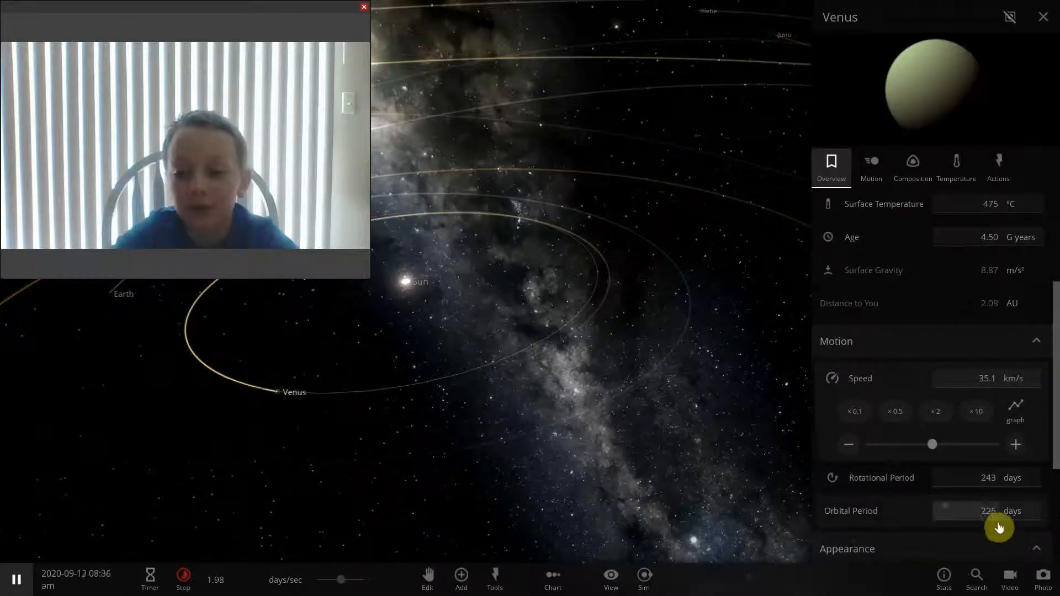
click(1011, 511)
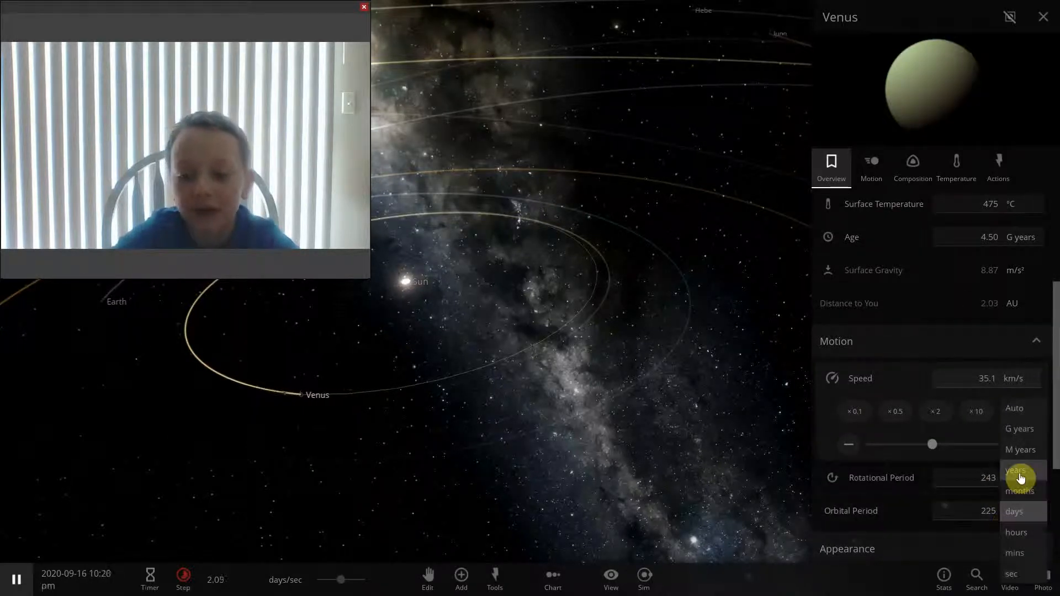
click(1015, 470)
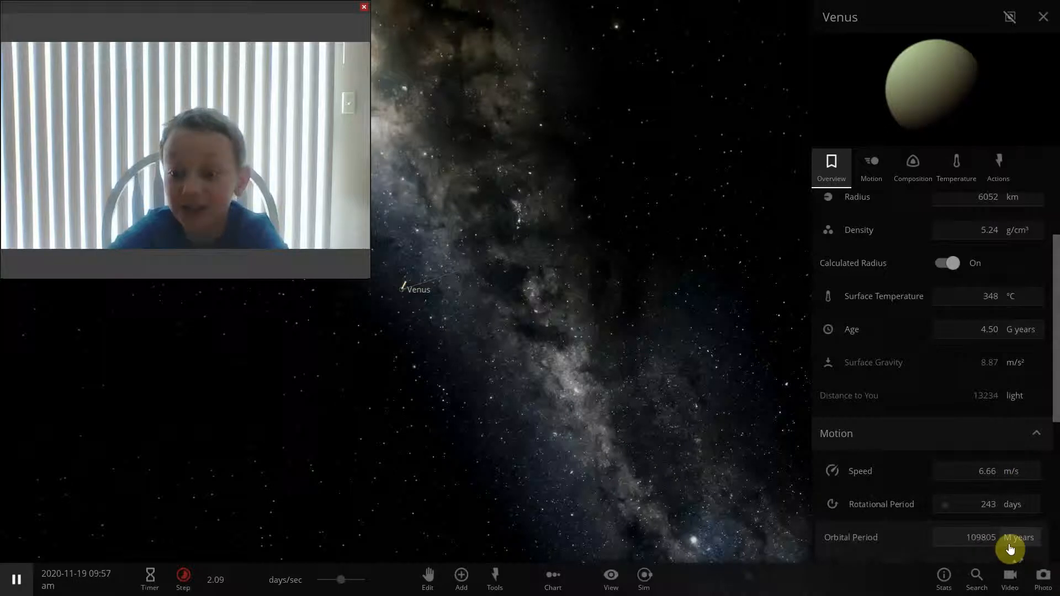
Select Earth to show its properties: mass 1.00 Earth, radius 6,371 km
click(1020, 537)
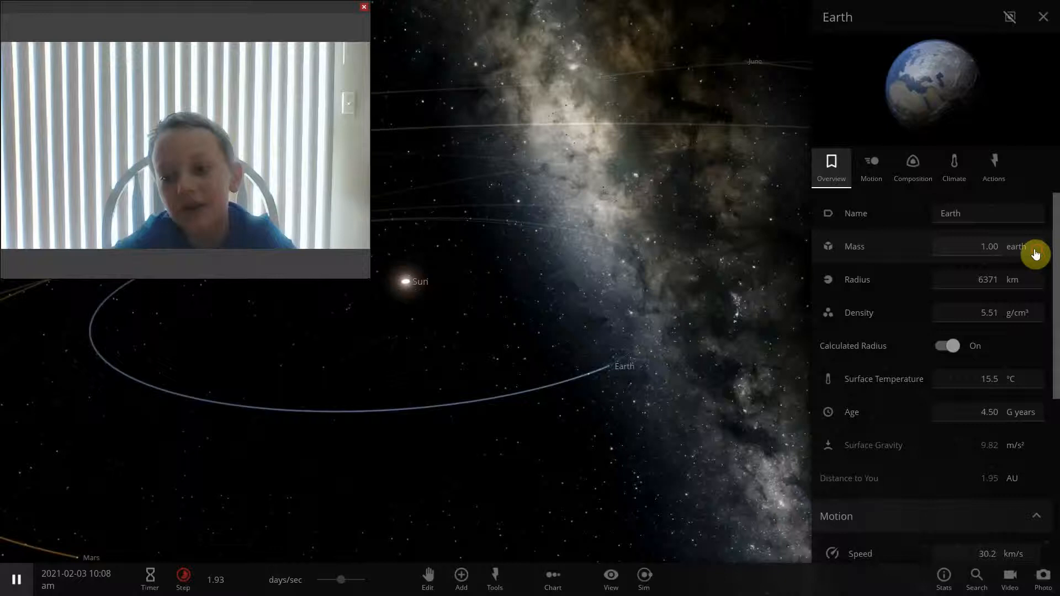
Switch Earth's mass unit to Jupiters and enter a mass of 9999
click(1021, 246)
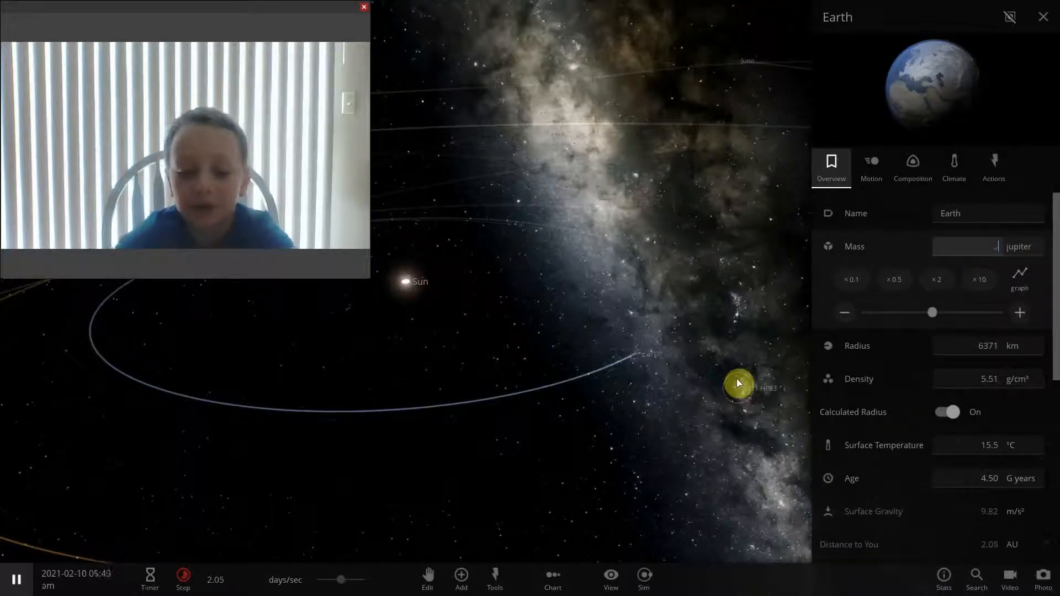
text(99.0)
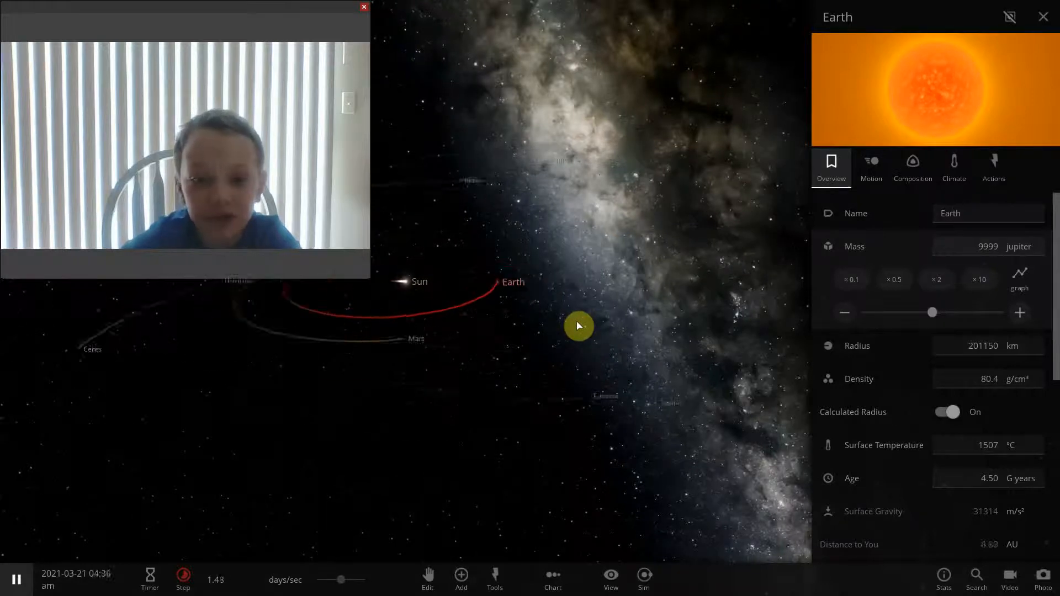
click(1017, 247)
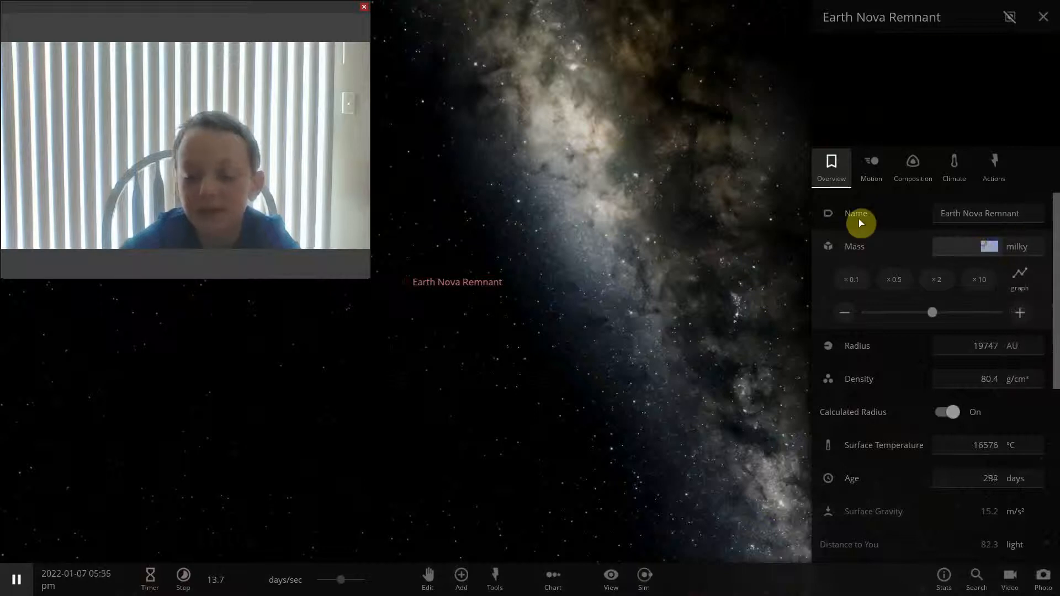
text(99999999999)
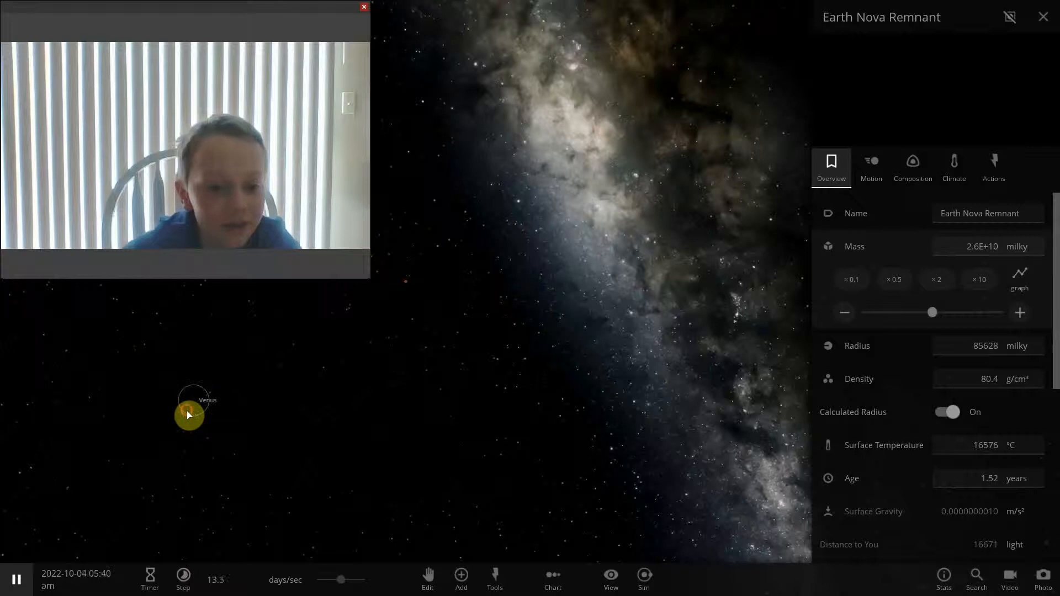
Select Venus and open its surface temperature unit choices
click(191, 415)
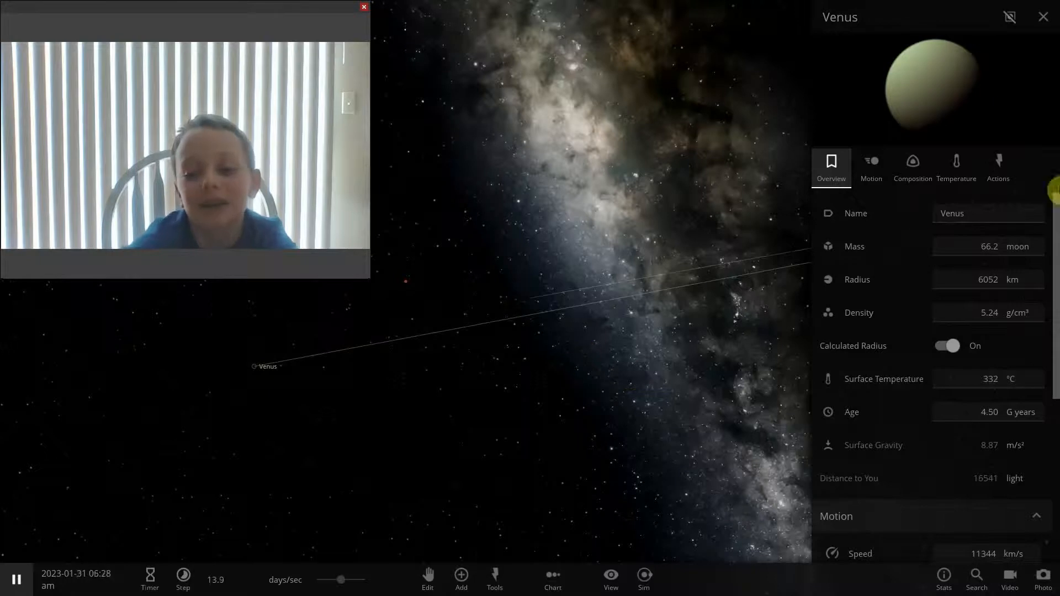
click(1015, 379)
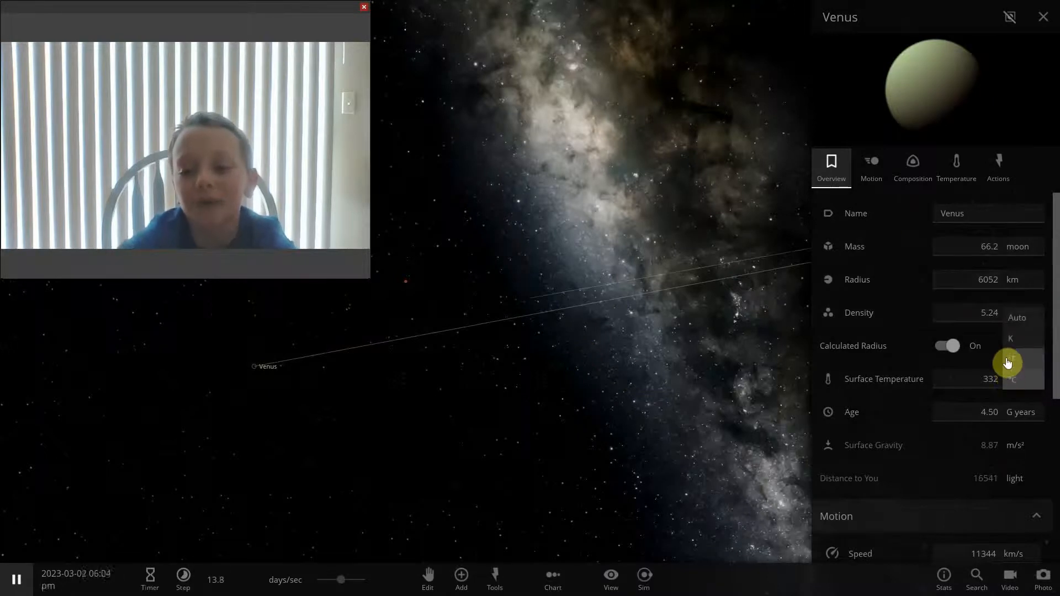